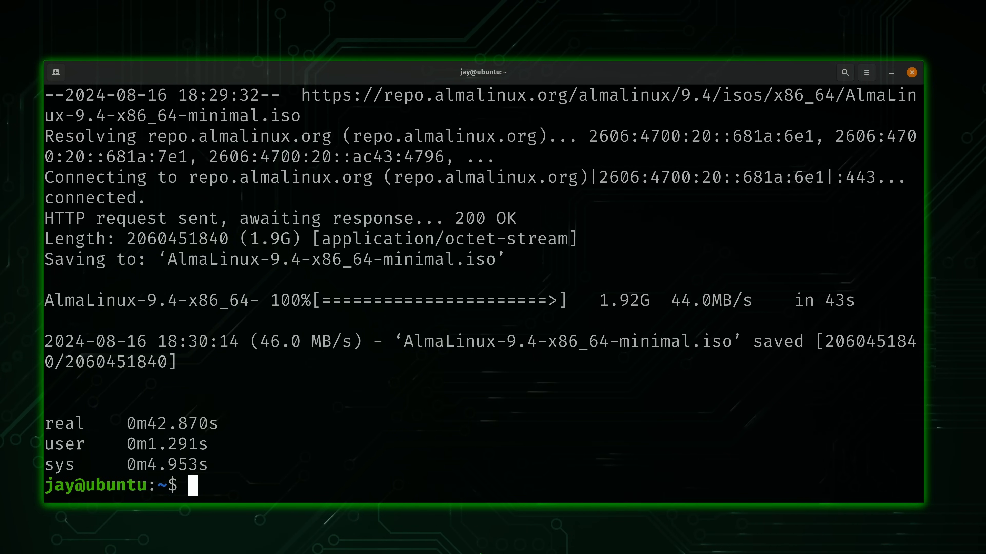
Step: List the home directory with ls after the timed wget finishes
text(ls)
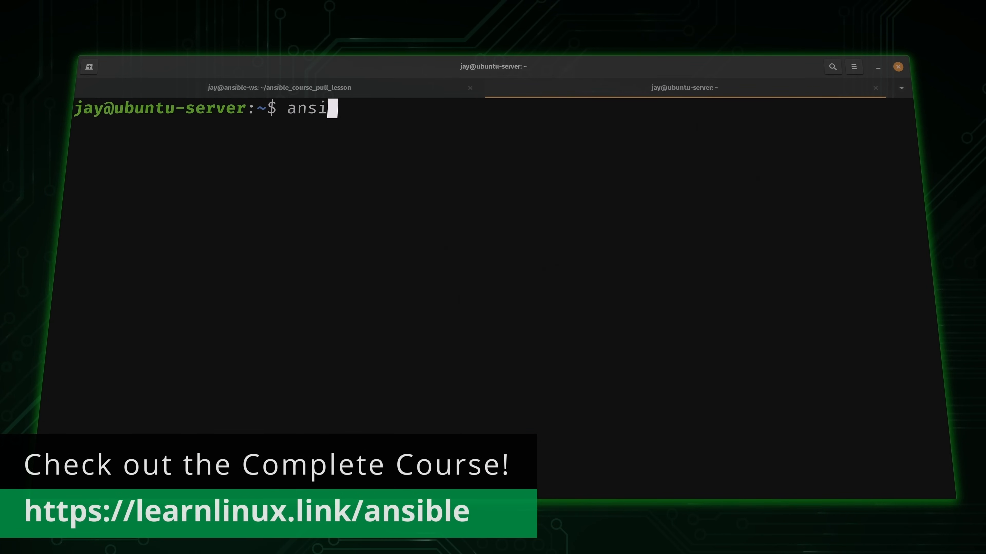
Step: Finish the ansible-pull command with the --ask option on ubuntu-server
text(ble-pull)
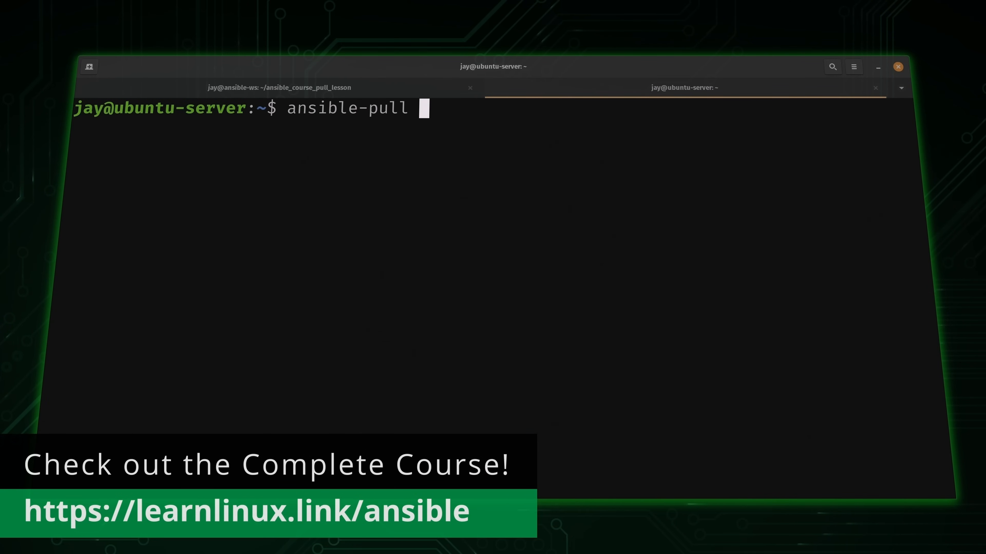
text(--ask)
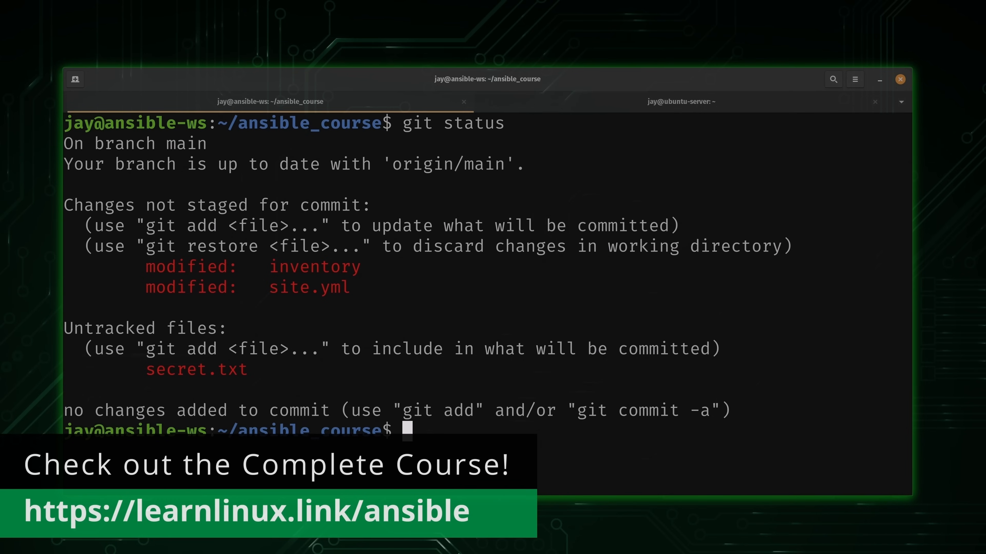
Step: Discard inventory changes with git checkout, then start restoring site.yml the same way
text(git)
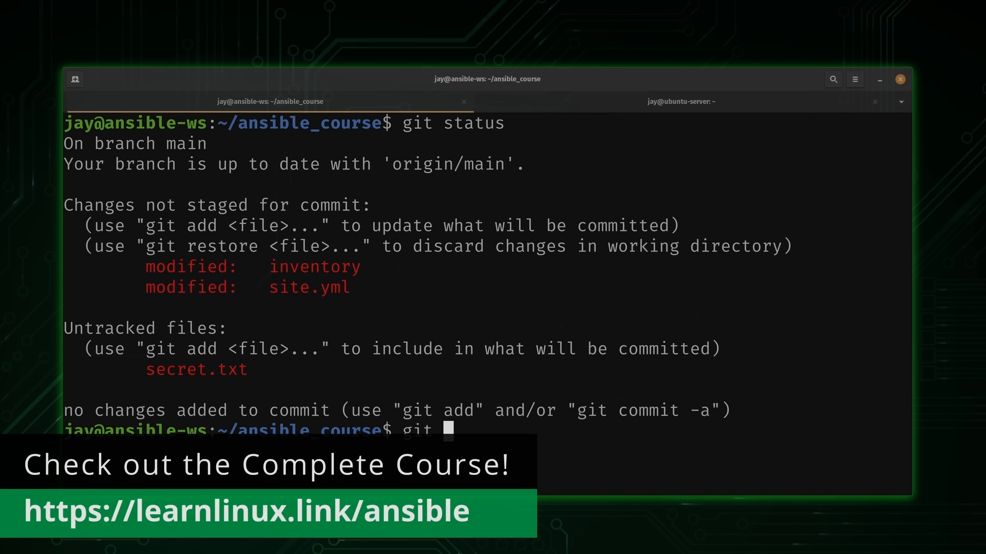
text(checkout inventory)
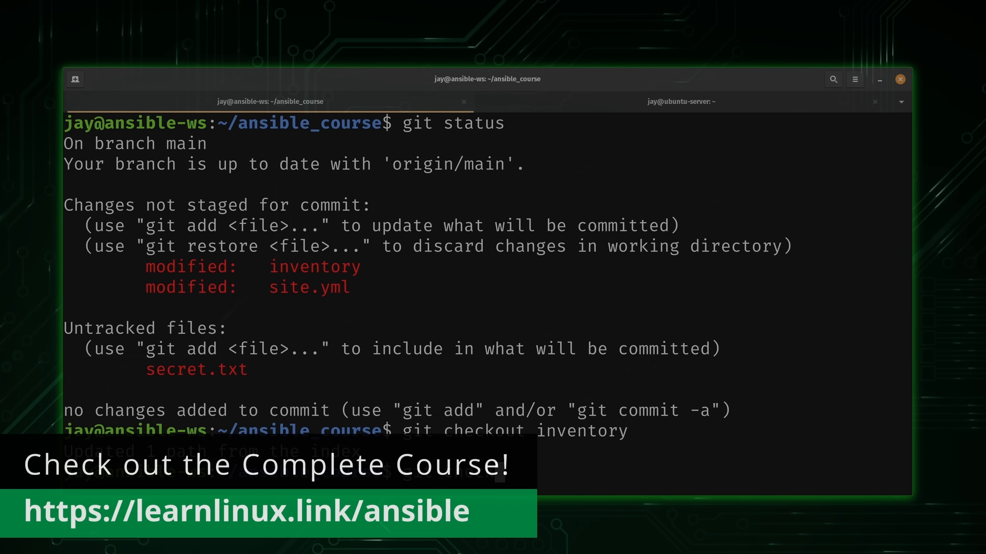
text(site)
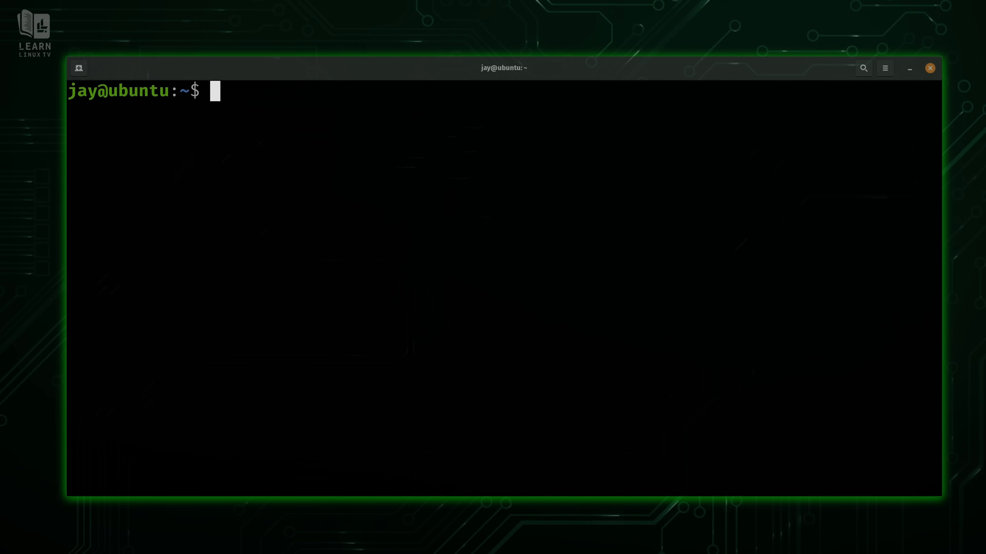
text(tim)
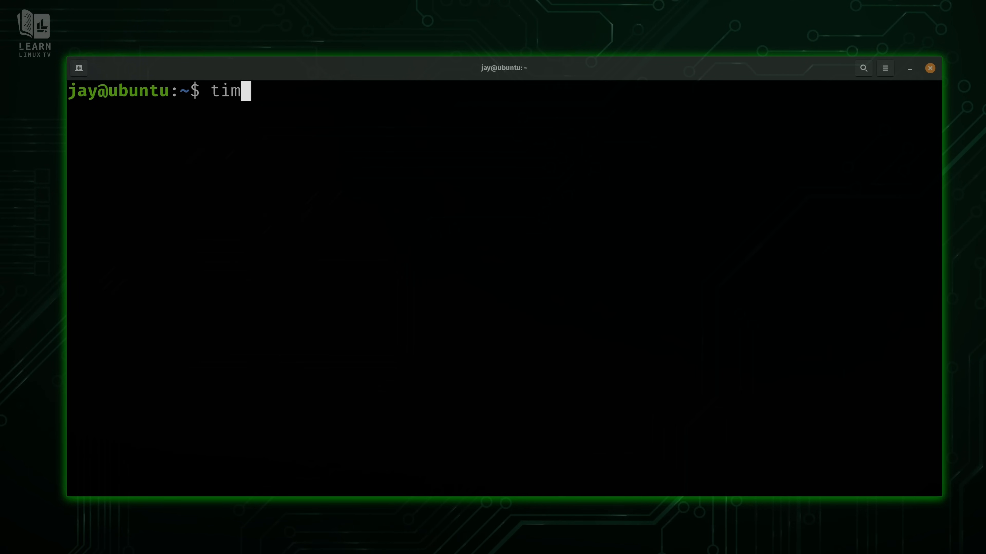
text(e)
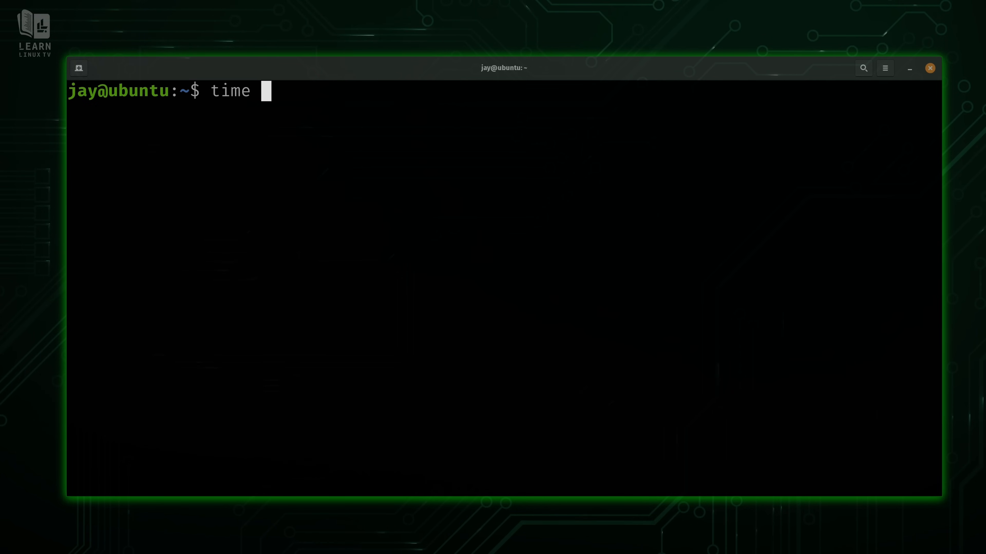
text(l)
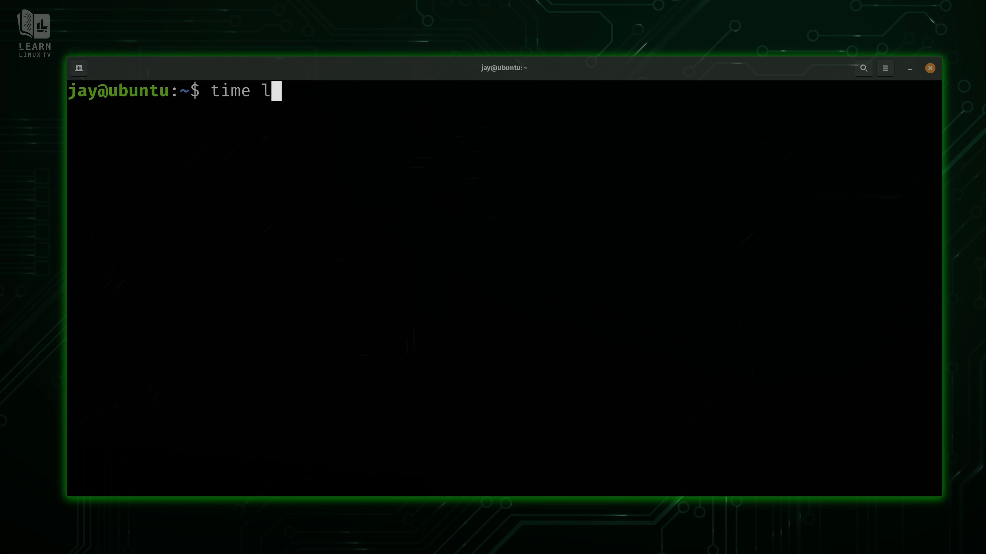
text(s)
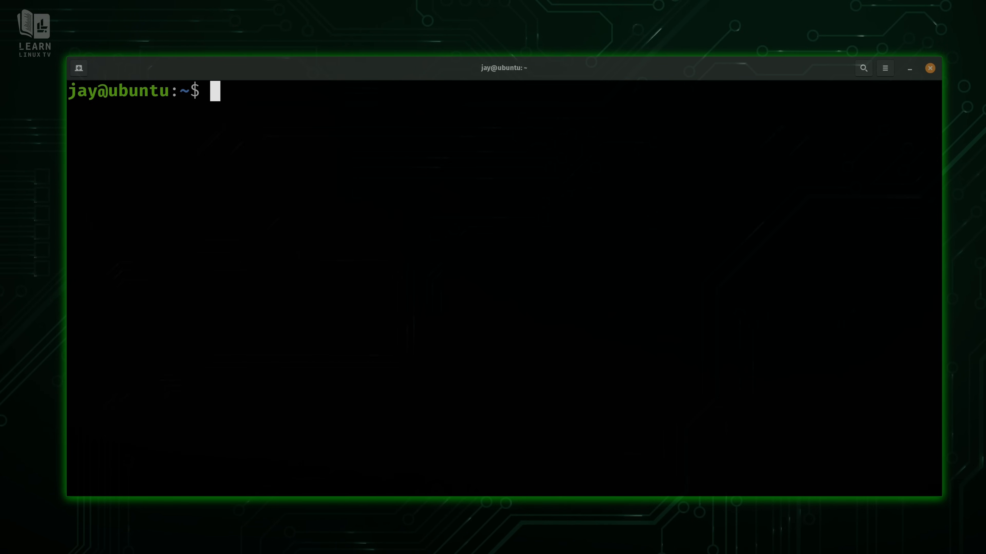
text(time)
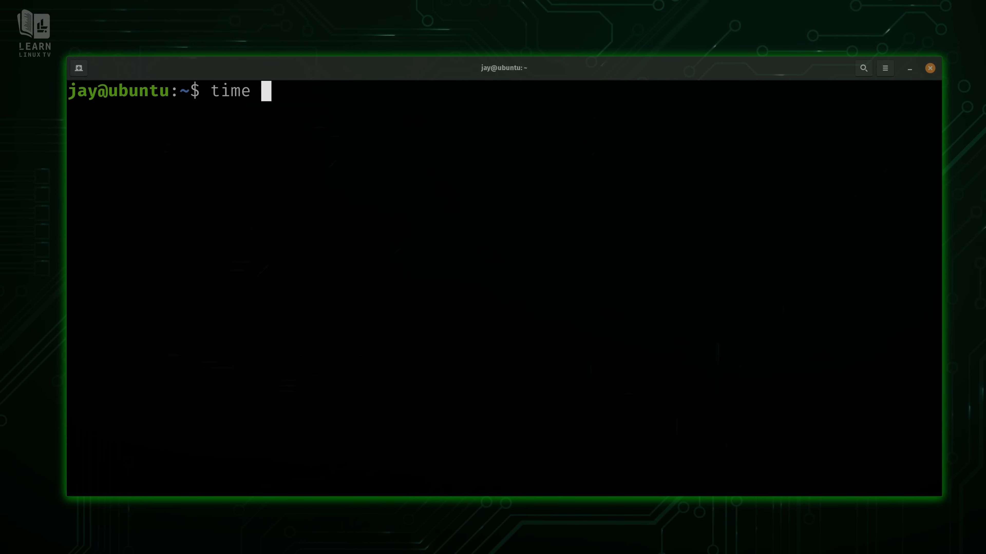
text(sudo)
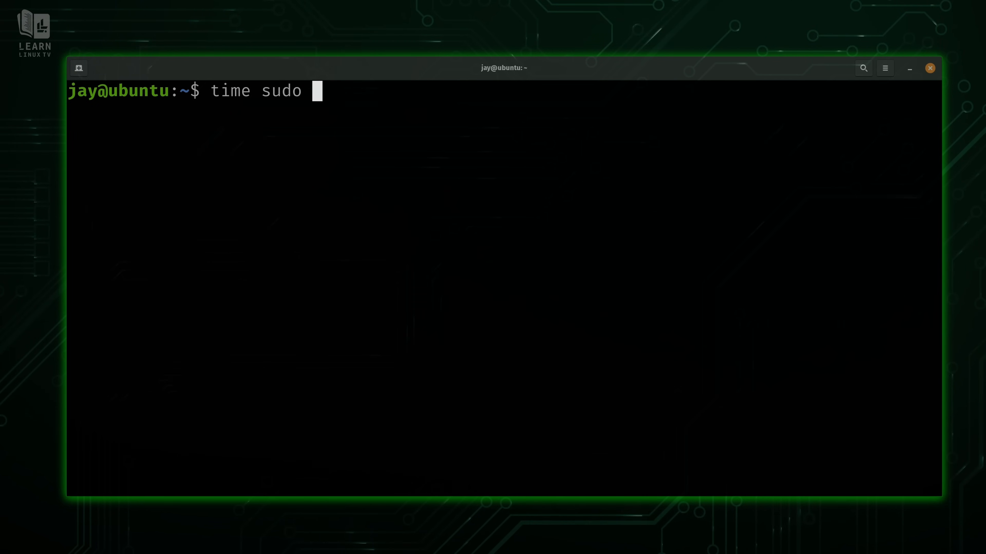
text(apt)
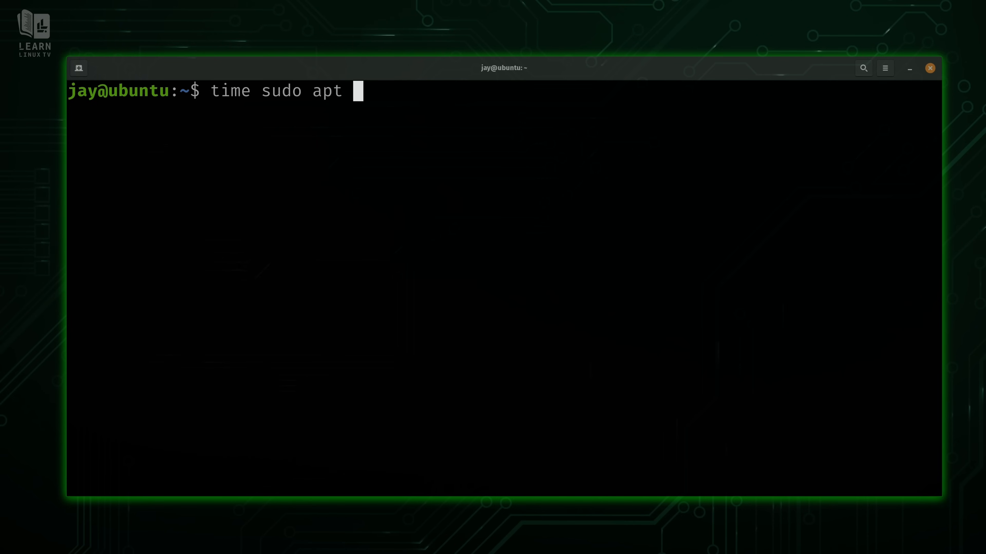
text(dist-upgrad)
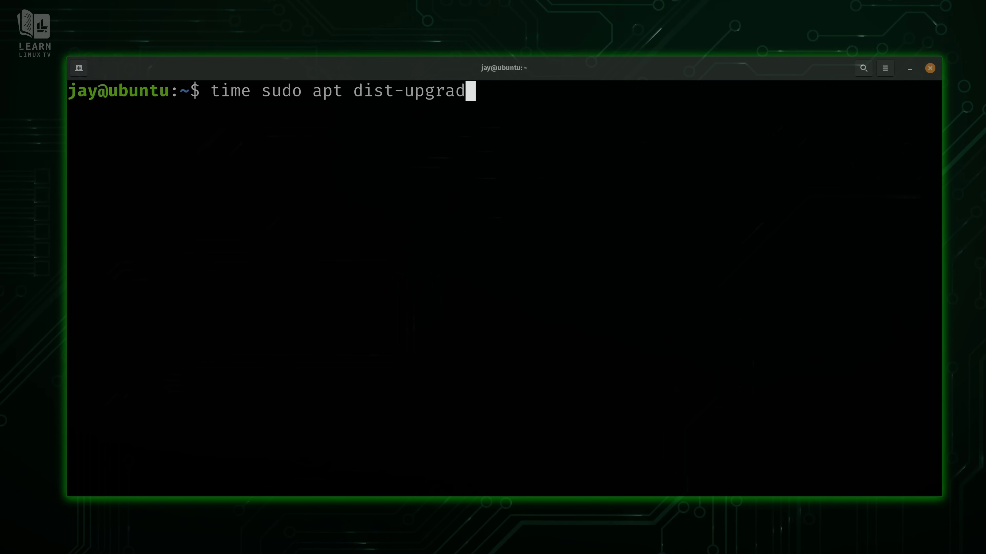
text(e)
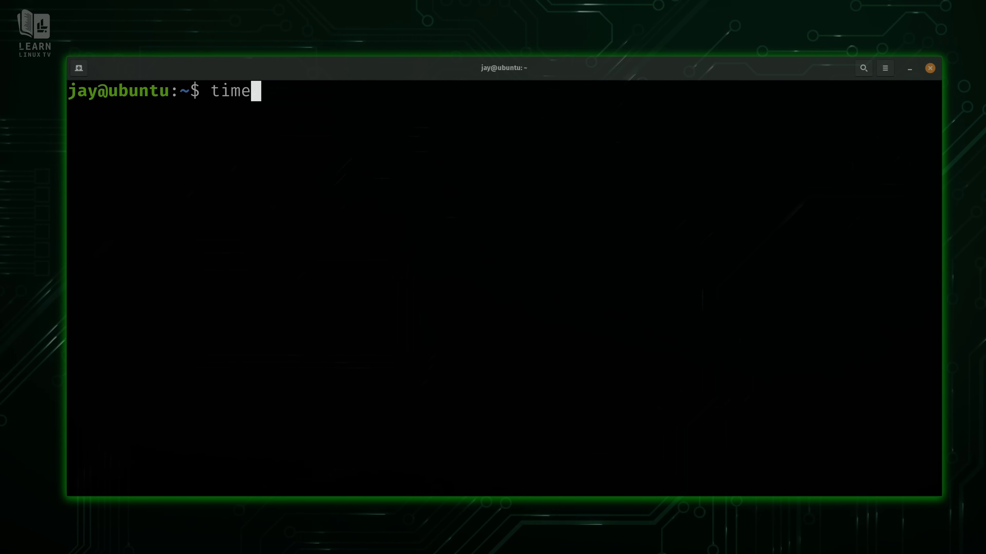
Step: Time a wget download of the AlmaLinux 9.4 x86_64 minimal ISO, then list the directory
text(w)
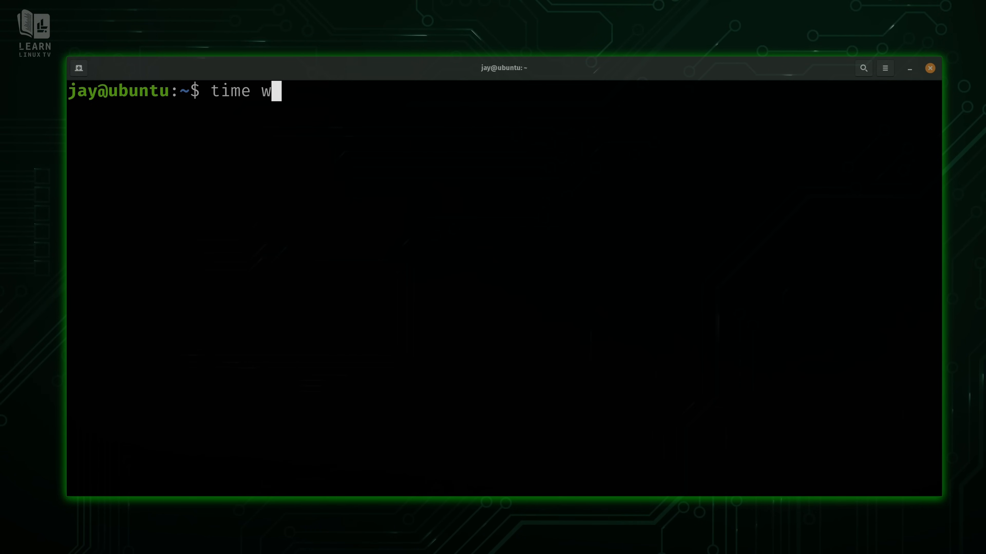
text(get)
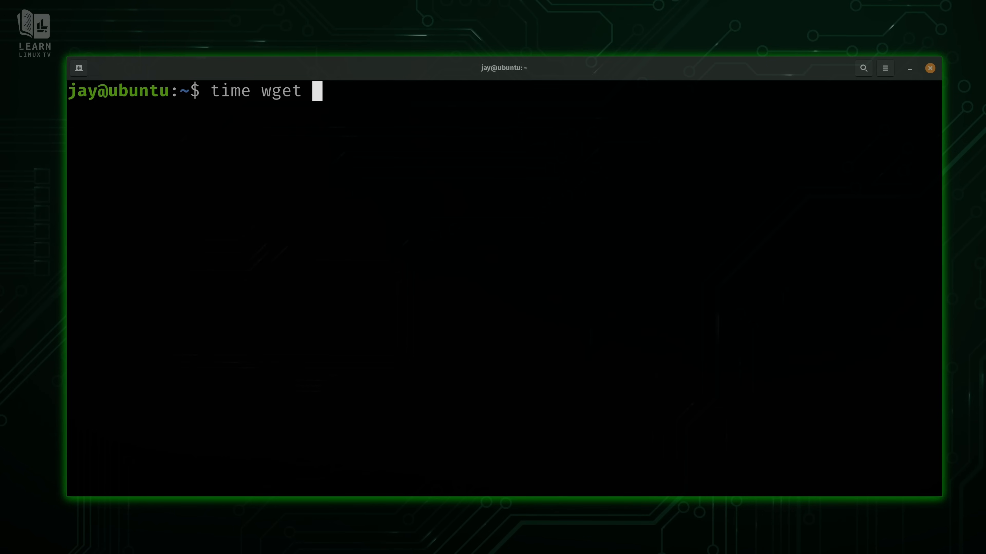
text(https://repo.almalinux.org/almalinux/9.4/isos/x86_64/AlmaLinux-9.4-x86_64-minimal.iso)
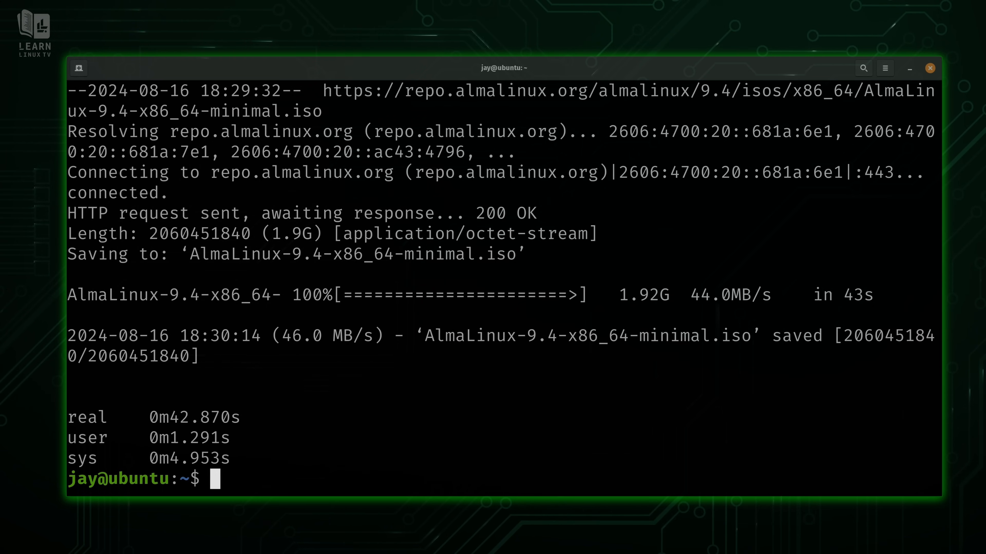
text(ls)
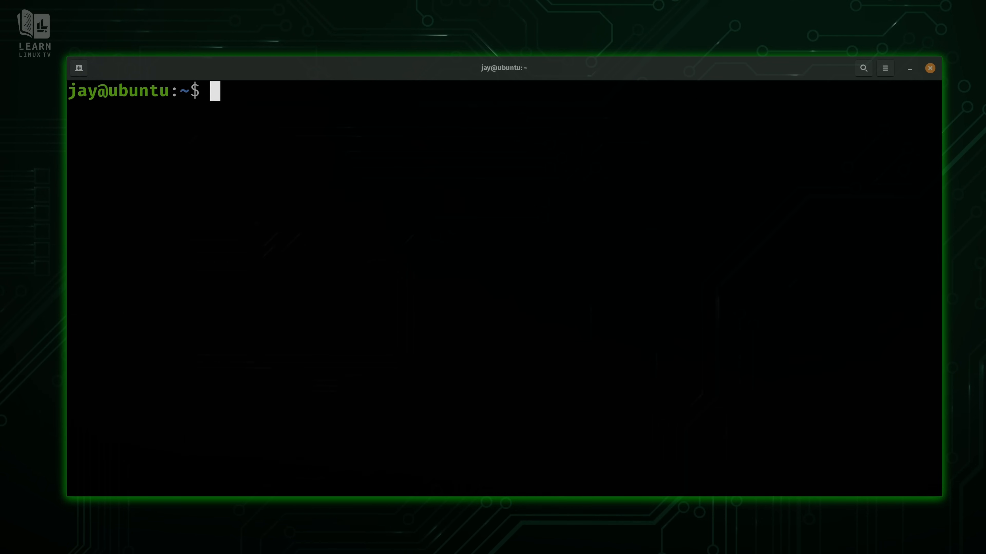
Step: Time an ls of the home directory, showing the ISO in about 0.002 seconds
text(time ls)
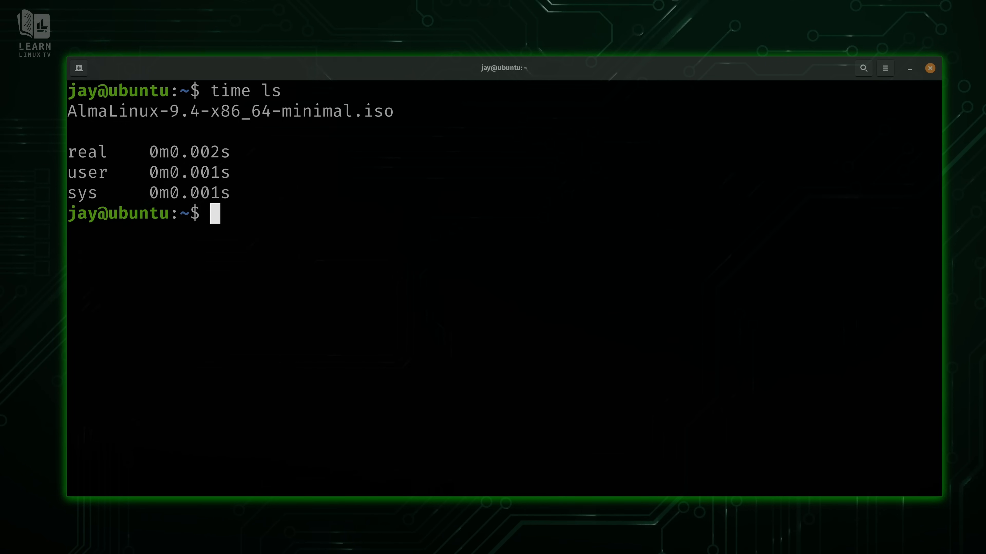
Step: View the time man page's OPTIONS section covering -o, -a and -f
text(m)
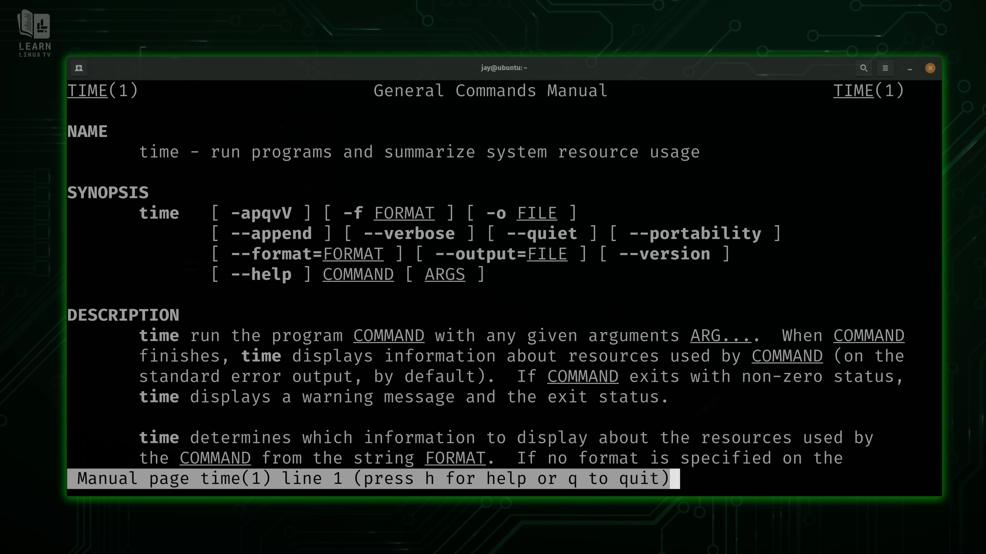
scroll(down, 3)
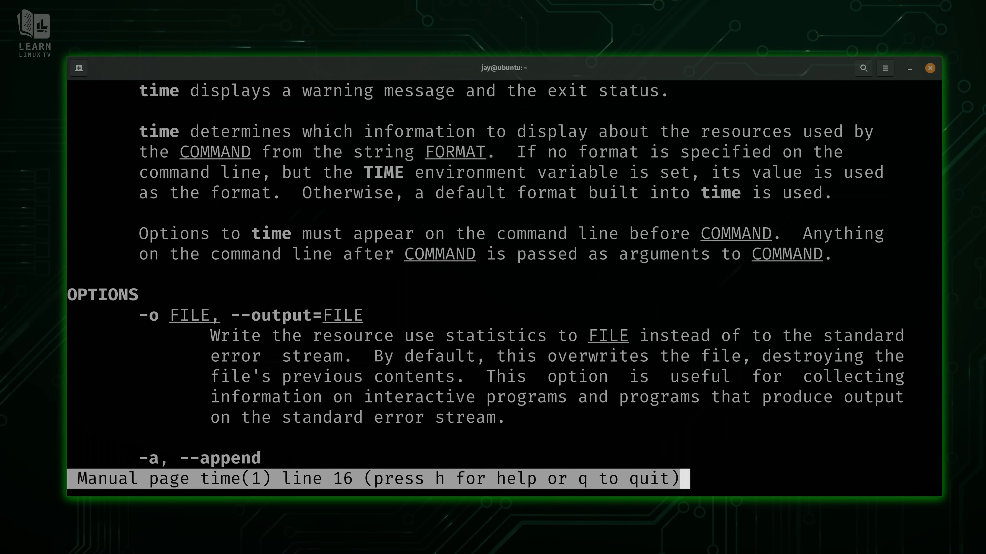
scroll(down, 3)
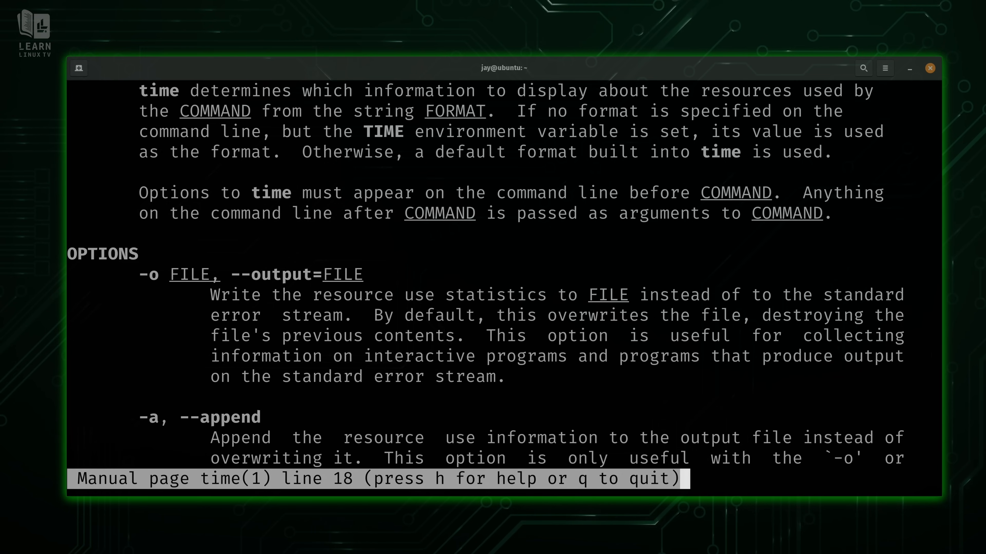
scroll(down, 3)
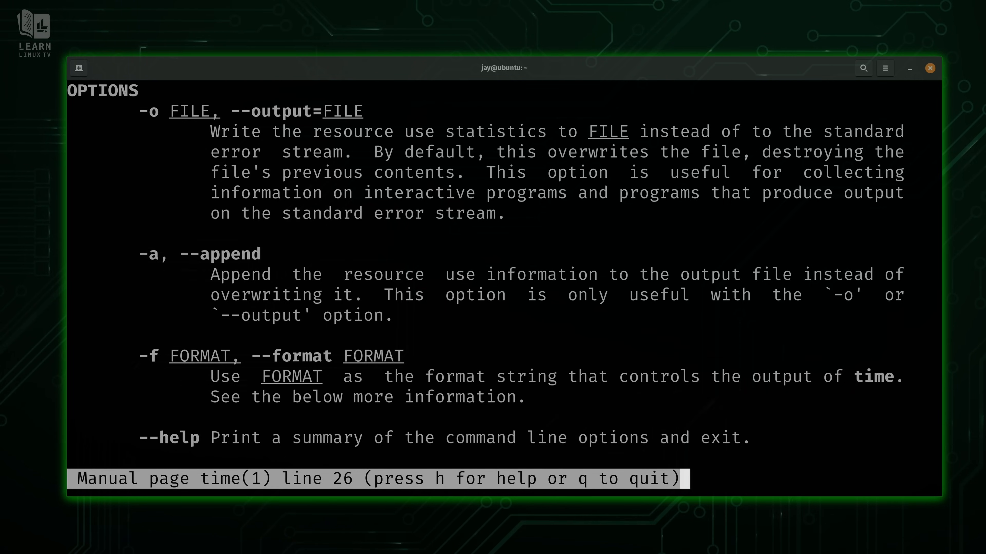
Step: Quit the manual and run 'time -o output.txt ls', which fails with '-o: command not found'
key(q)
text(/usr/time -o output.txt ls)
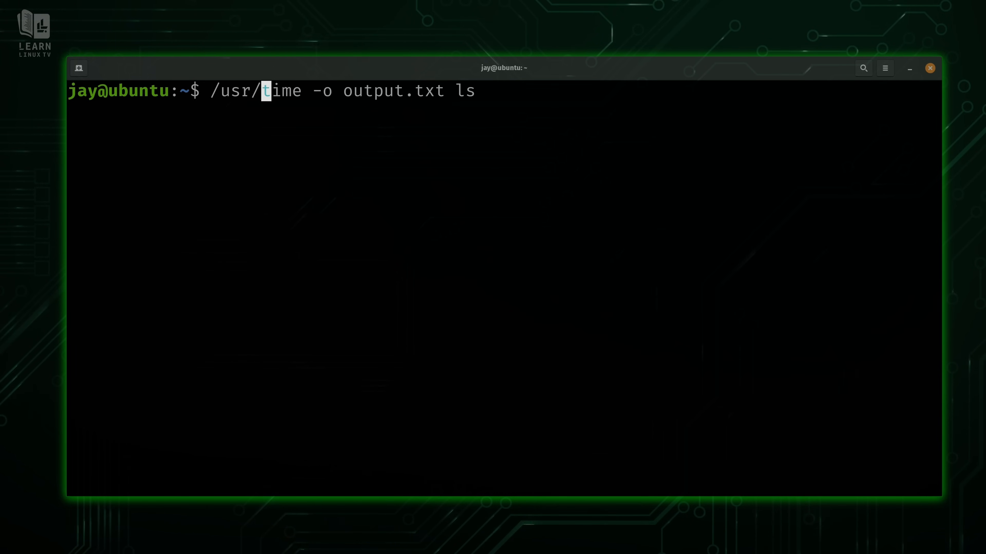
key(BackSpace)
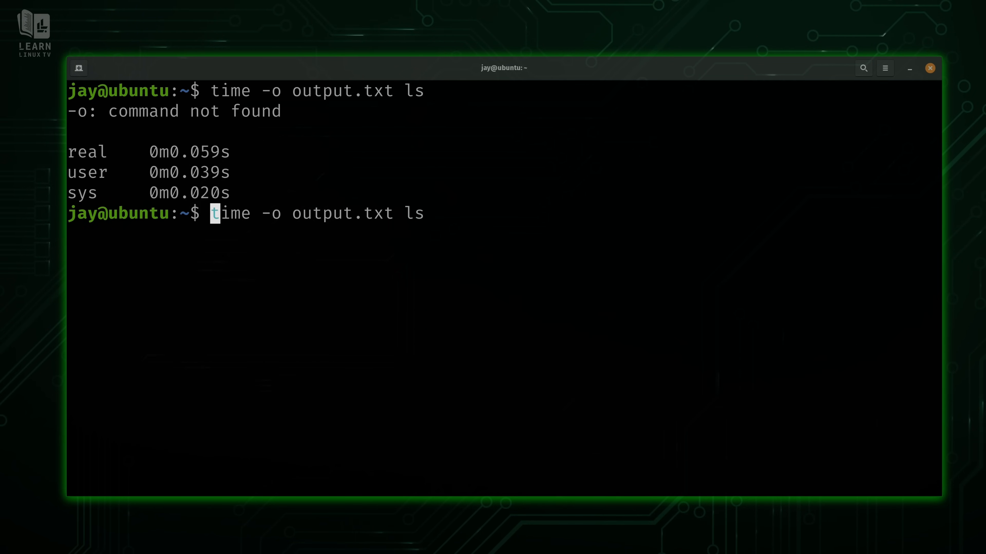
Step: Prefix the command with /usr/bin so it reads '/usr/bin/time -o output.txt ls'
text(/usr/bin/)
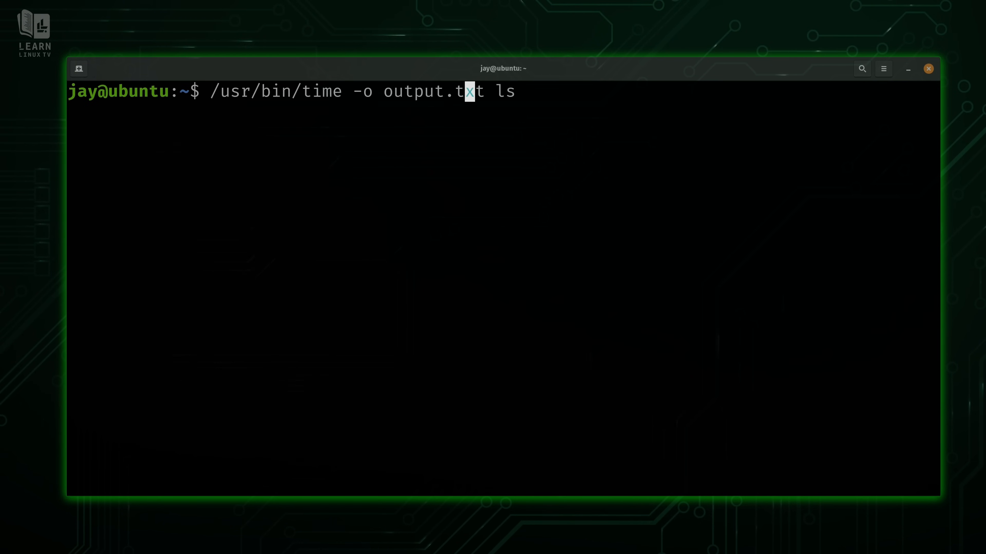
Step: Run '/usr/bin/time -o output.txt -a ls' repeatedly so timings append to output.txt
text(-)
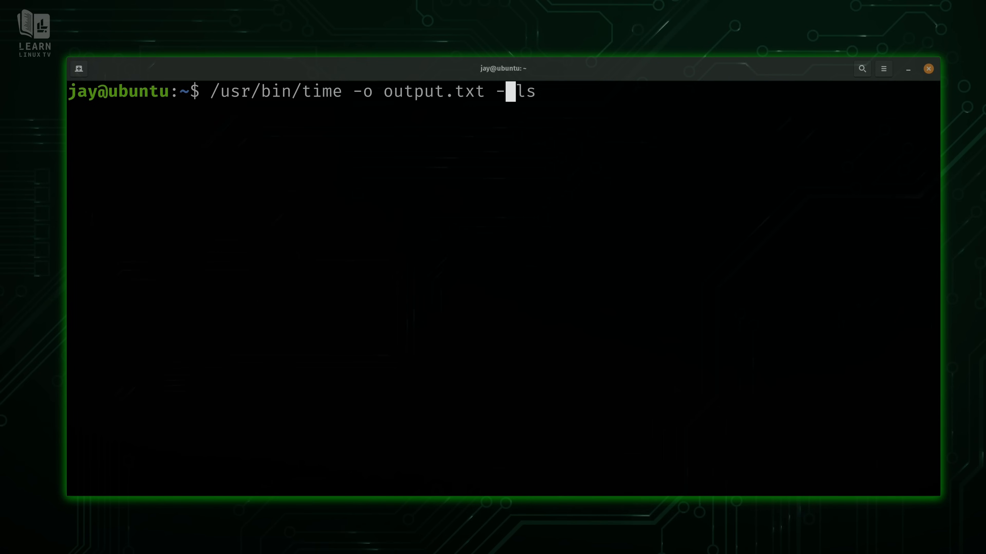
text(a)
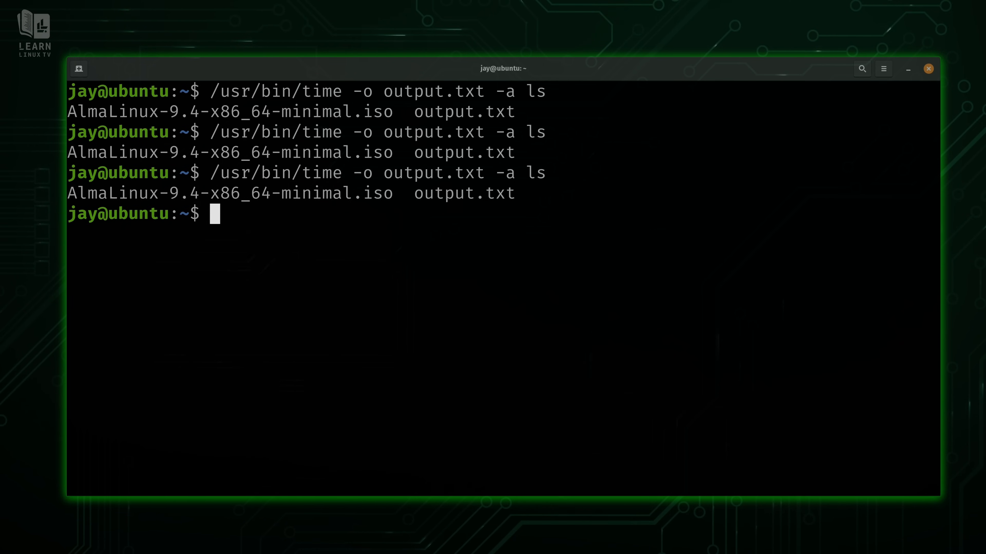
key(Return)
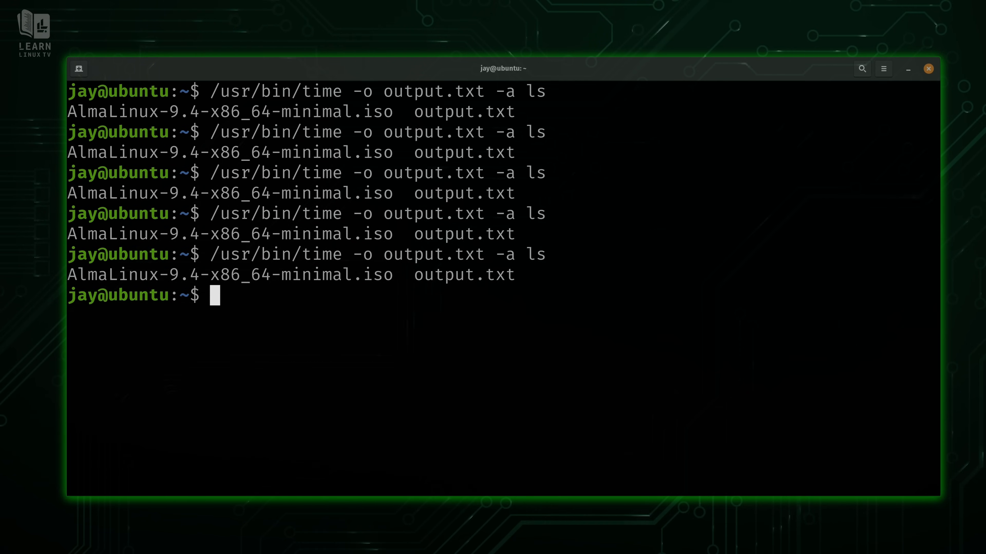
Step: Show the appended timings with cat output.txt, then start a new time command
text(cat out)
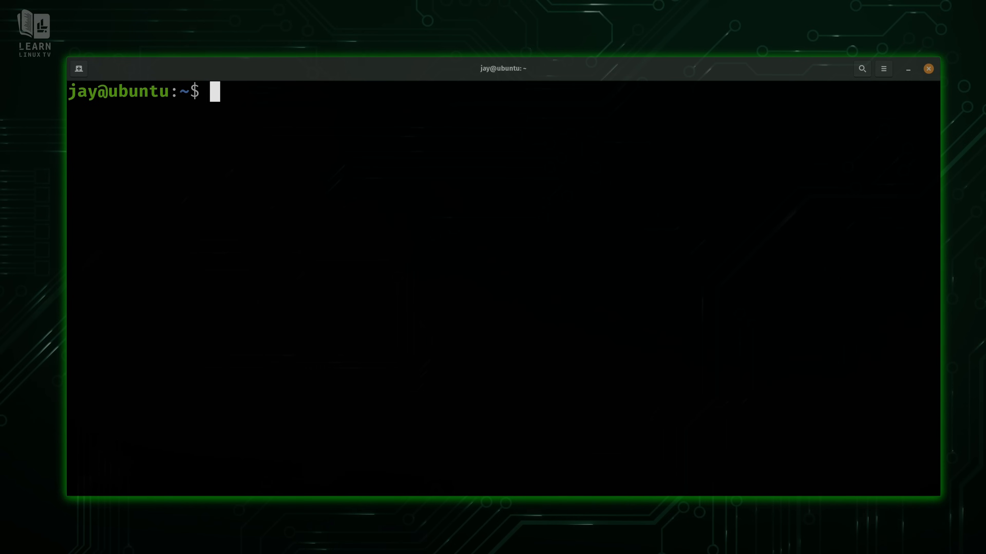
text(time)
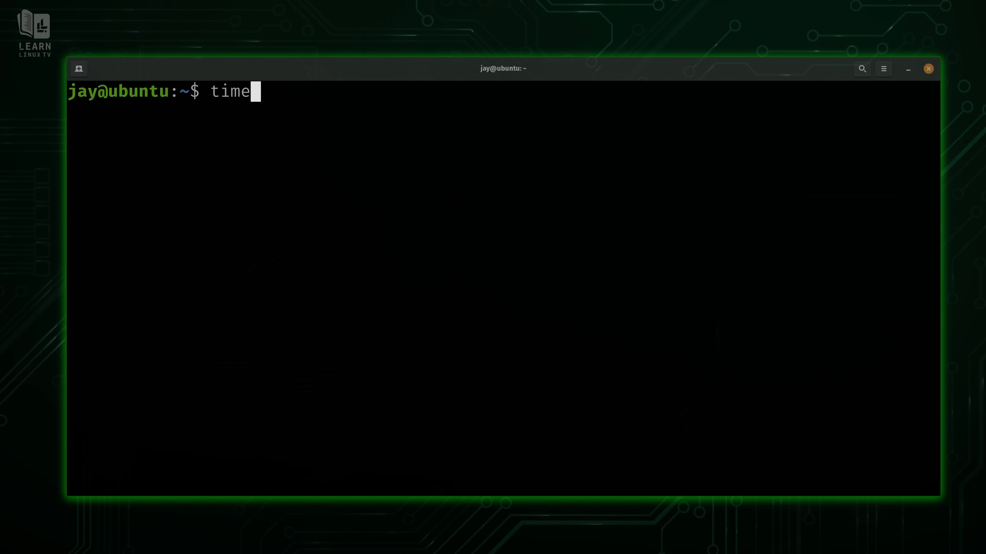